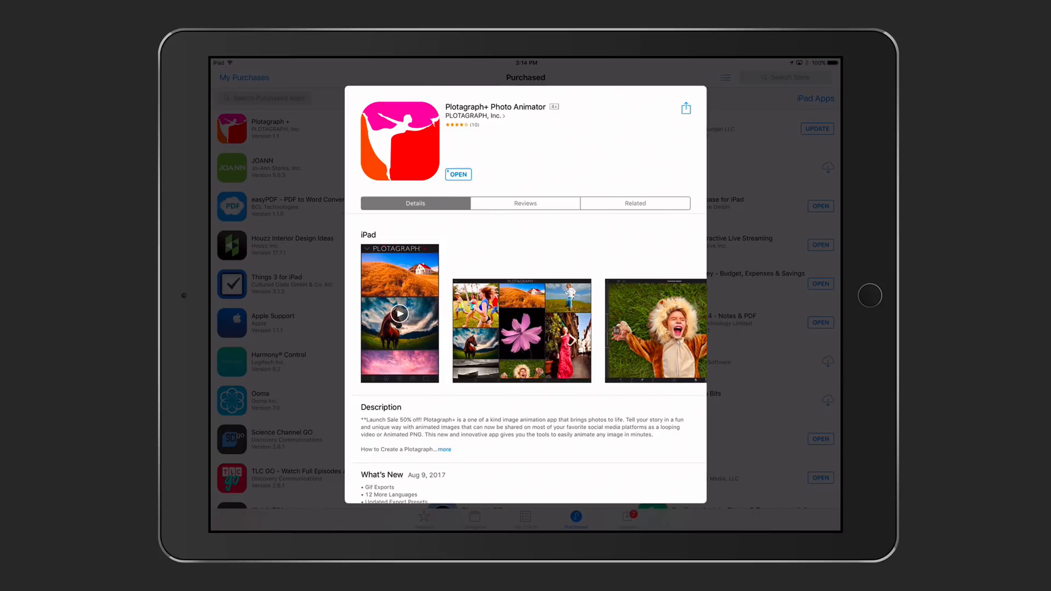
# Launch Plotagraph+ Photo Animator from its App Store details page.
pyautogui.click(458, 174)
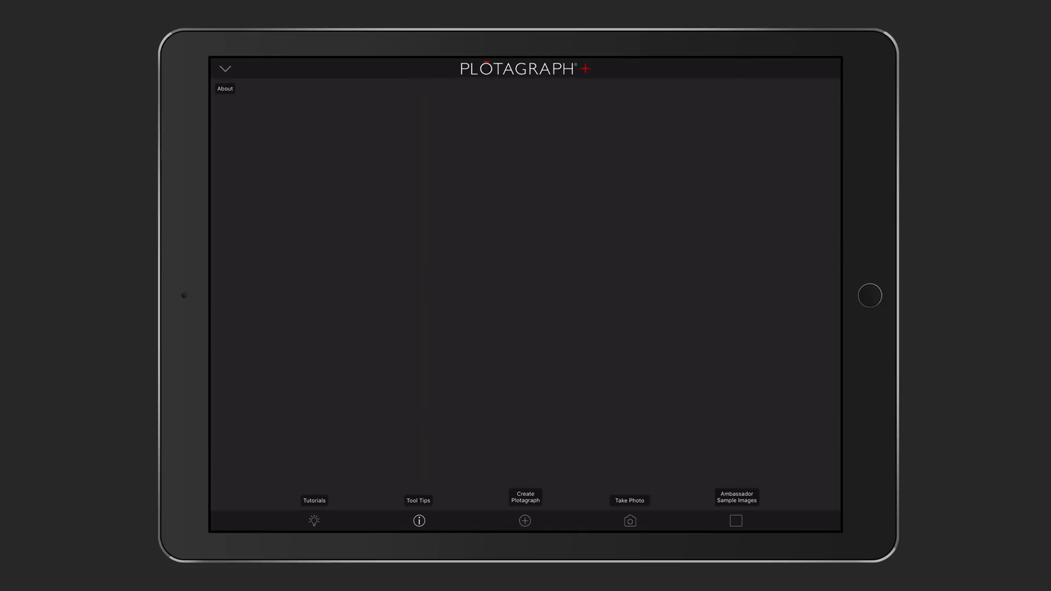
# View the Animation Tool tutorial, then browse the Ambassador sample images gallery.
pyautogui.click(524, 522)
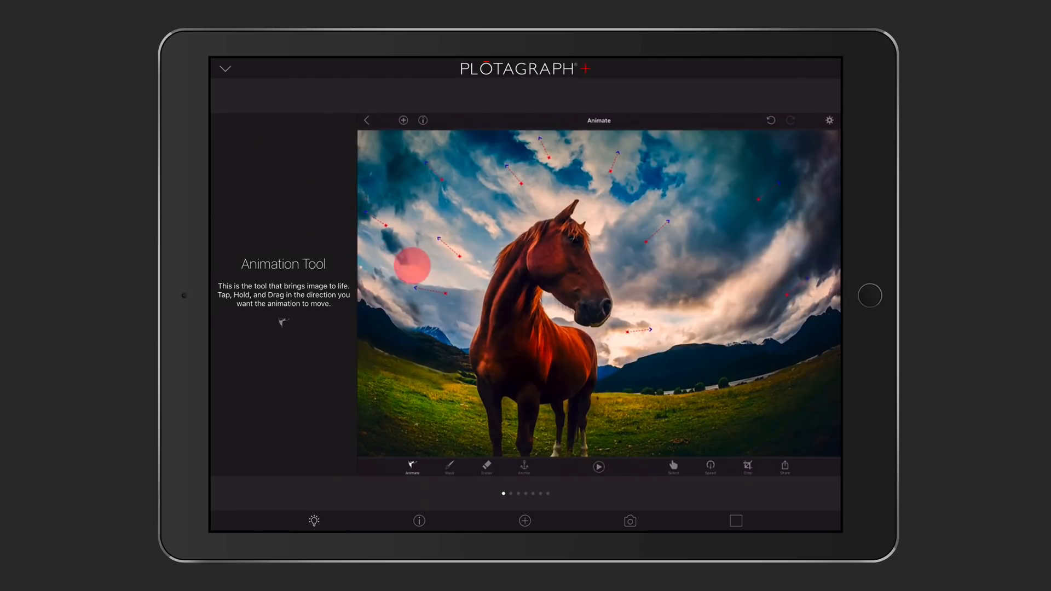
pyautogui.click(597, 466)
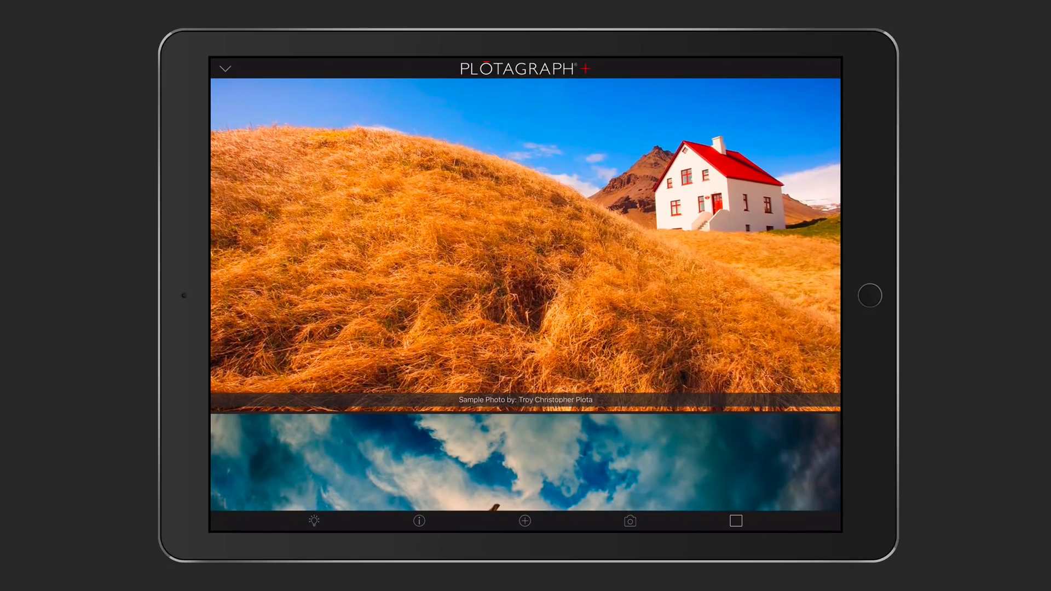
# Create a new plotagraph from the Mono Lake tufa photo in the Favorites album.
pyautogui.click(525, 521)
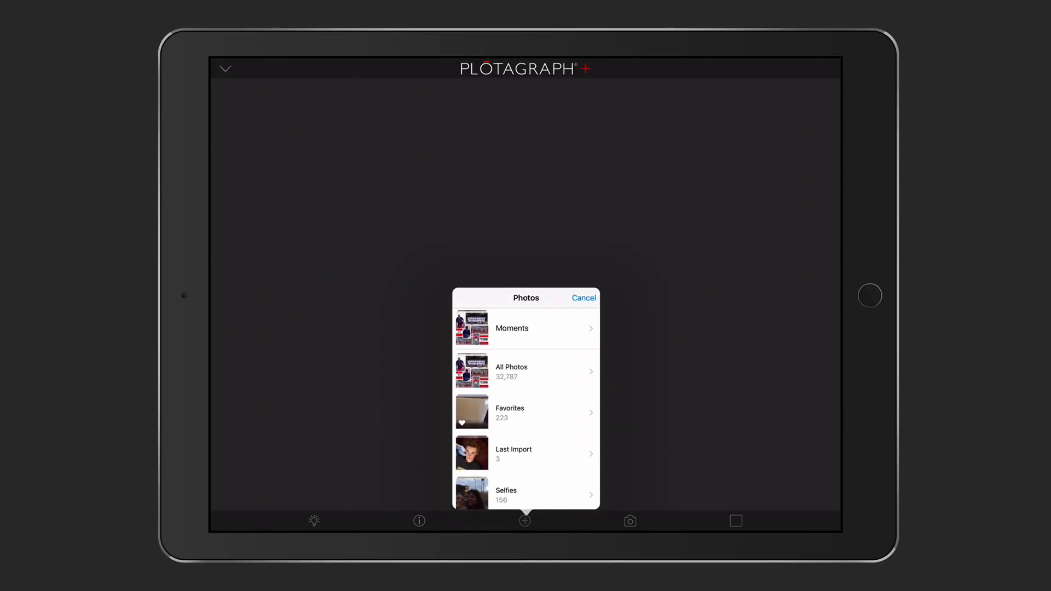
pyautogui.click(509, 411)
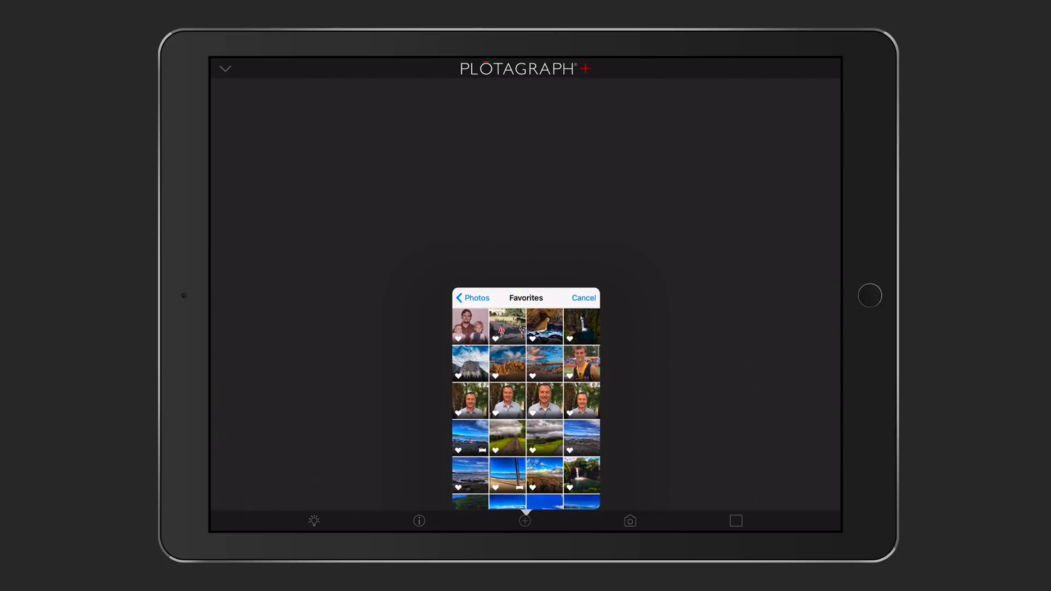
pyautogui.click(507, 364)
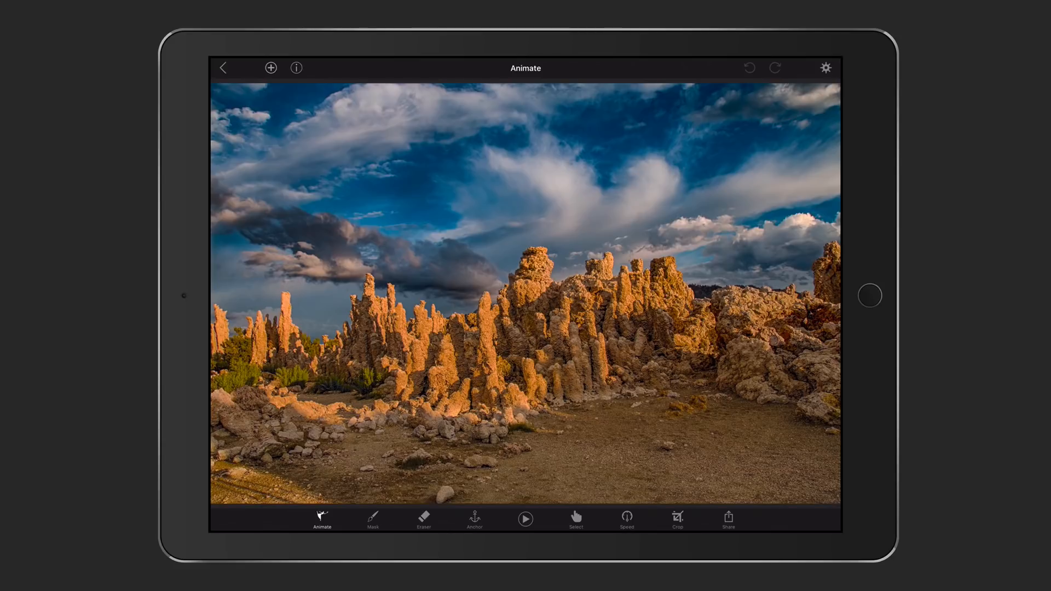
# Draw rightward motion arrows across the sky's clouds and preview the drift once.
pyautogui.moveTo(682, 234); pyautogui.dragTo(742, 203)
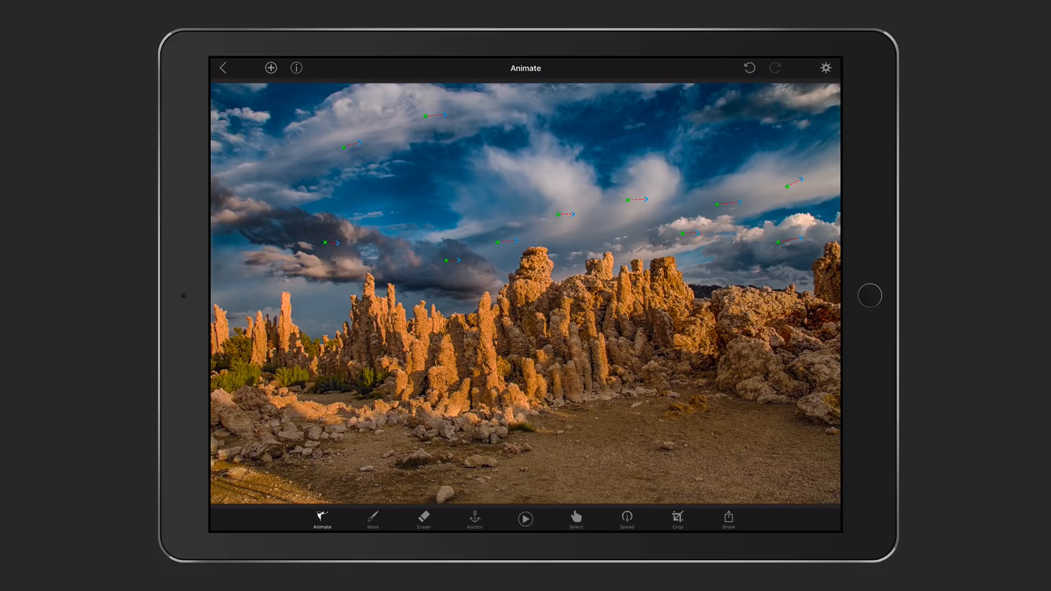
pyautogui.click(525, 519)
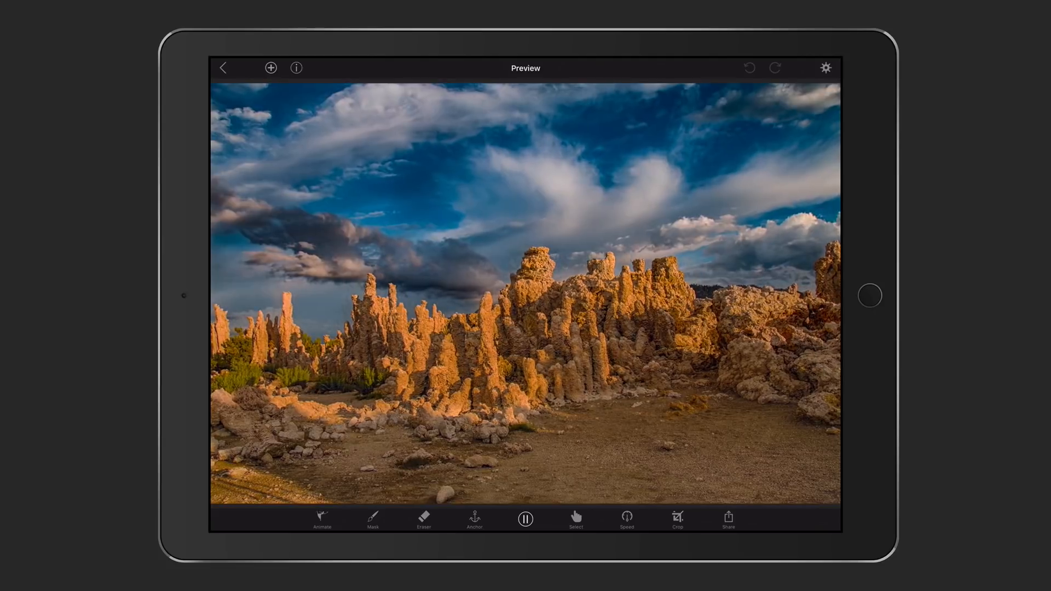
pyautogui.click(320, 520)
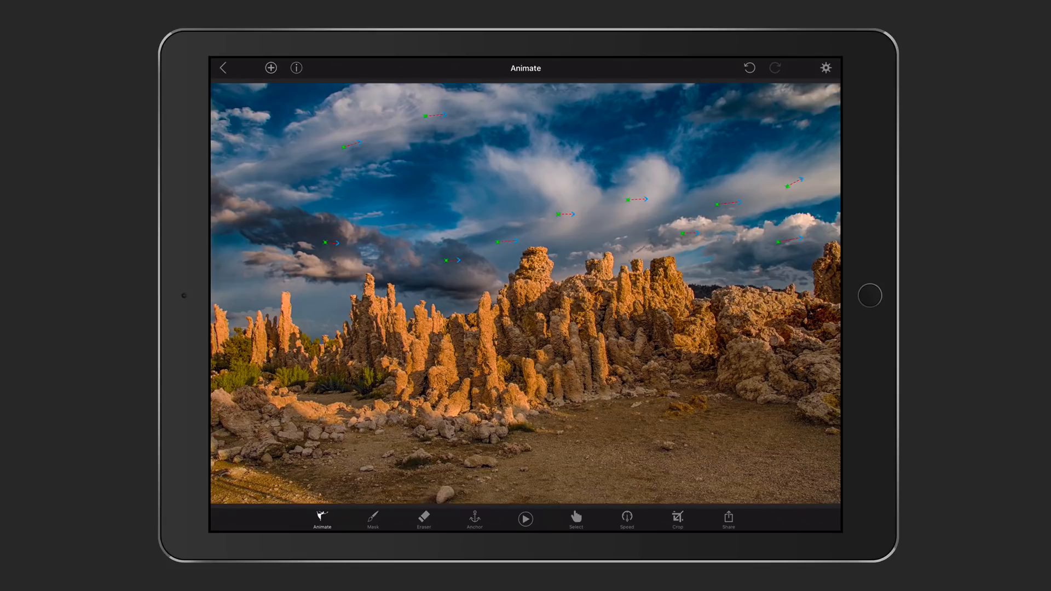
# Mask the tufa formations and foreground ground so they stay still, then preview.
pyautogui.click(372, 521)
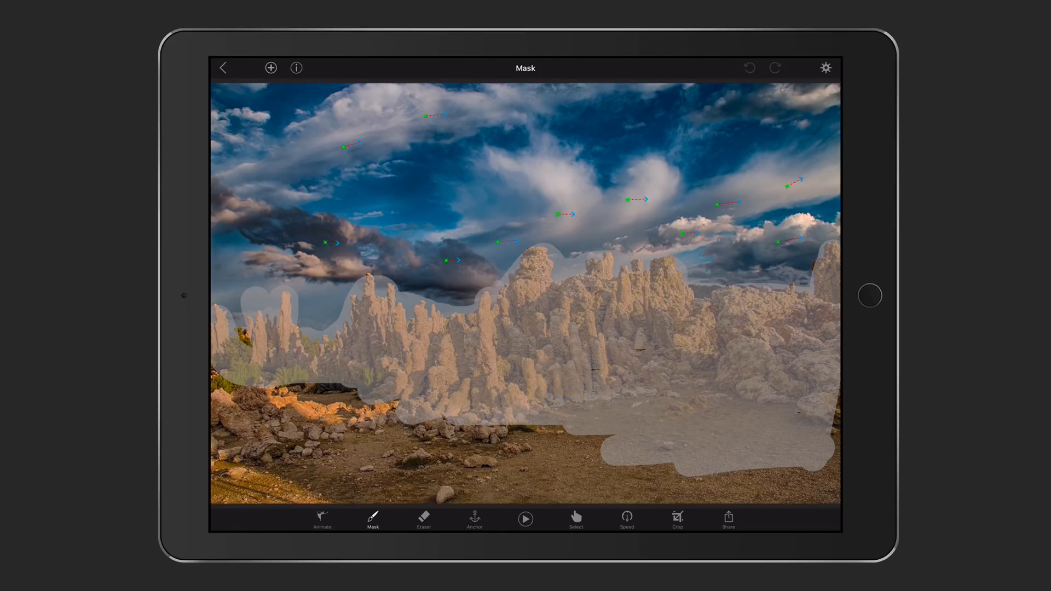
pyautogui.moveTo(221, 401); pyautogui.dragTo(382, 422)
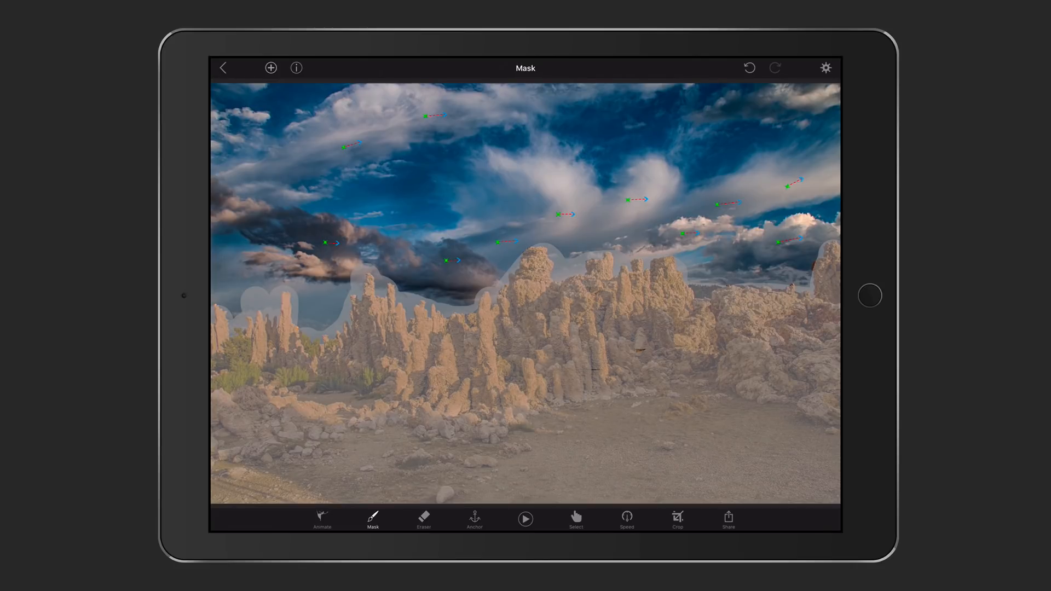
pyautogui.click(525, 518)
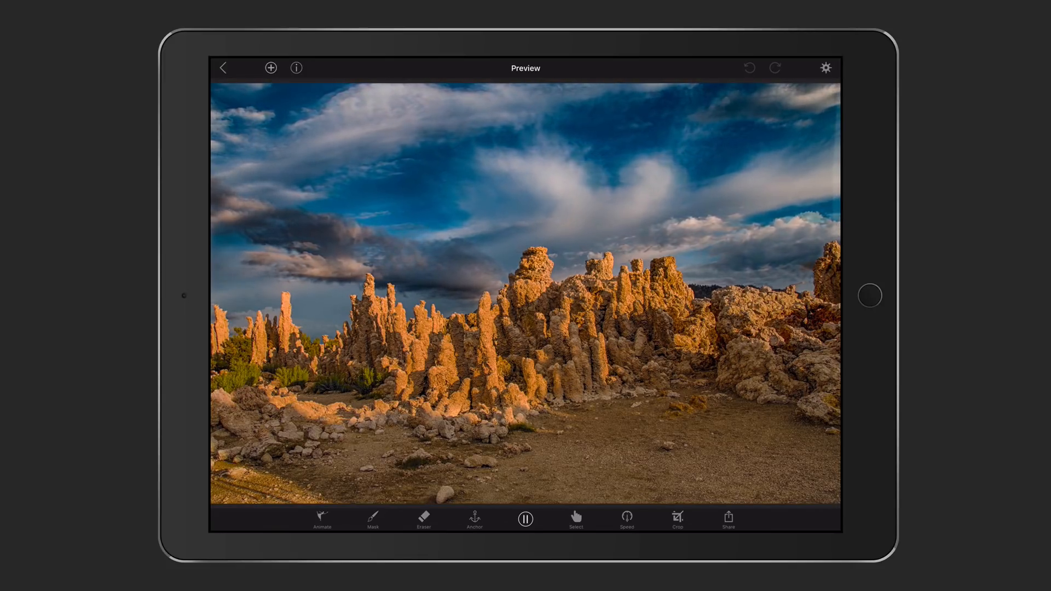
# Stop the preview, pass through the Eraser, and place anchor points along the tufa skyline.
pyautogui.click(373, 519)
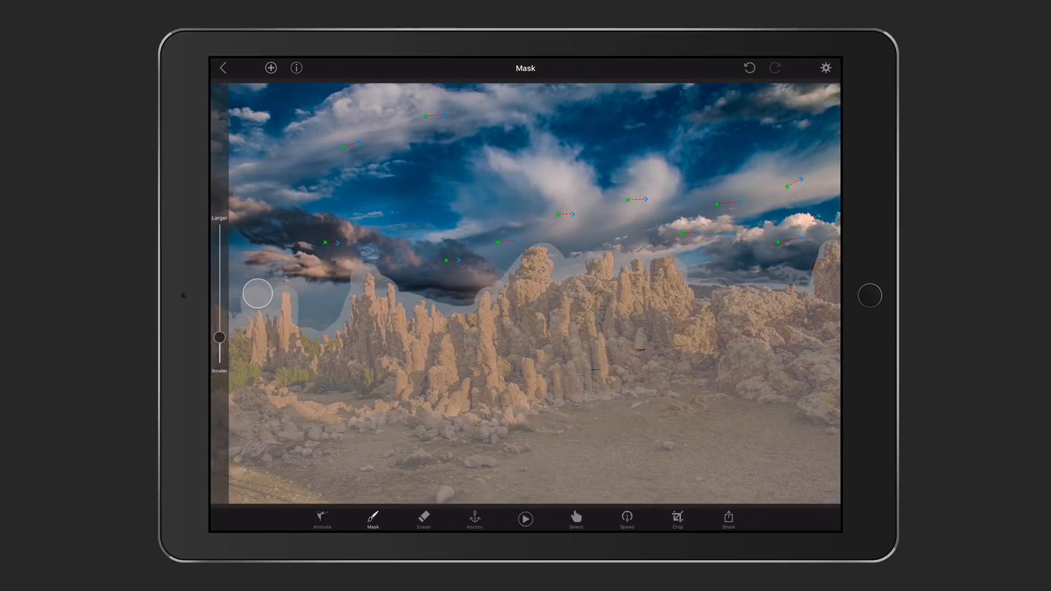
pyautogui.click(424, 518)
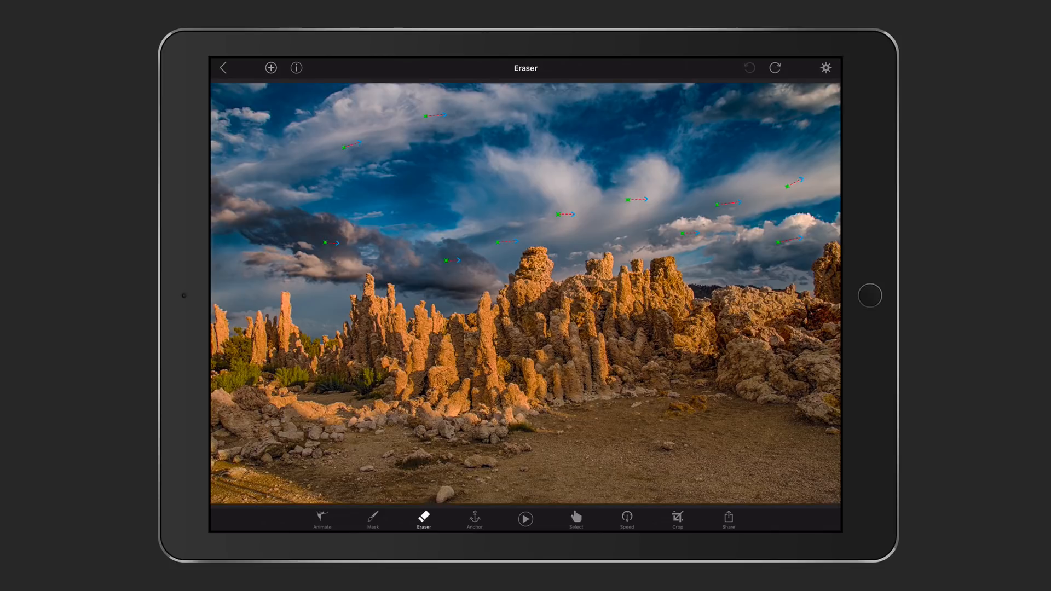
pyautogui.click(474, 522)
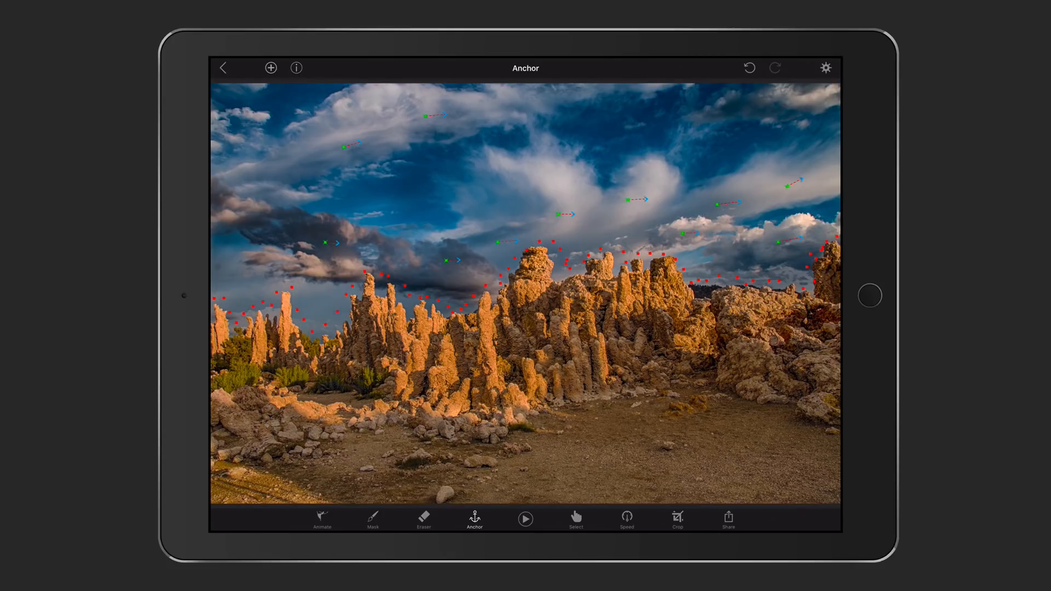
pyautogui.click(525, 518)
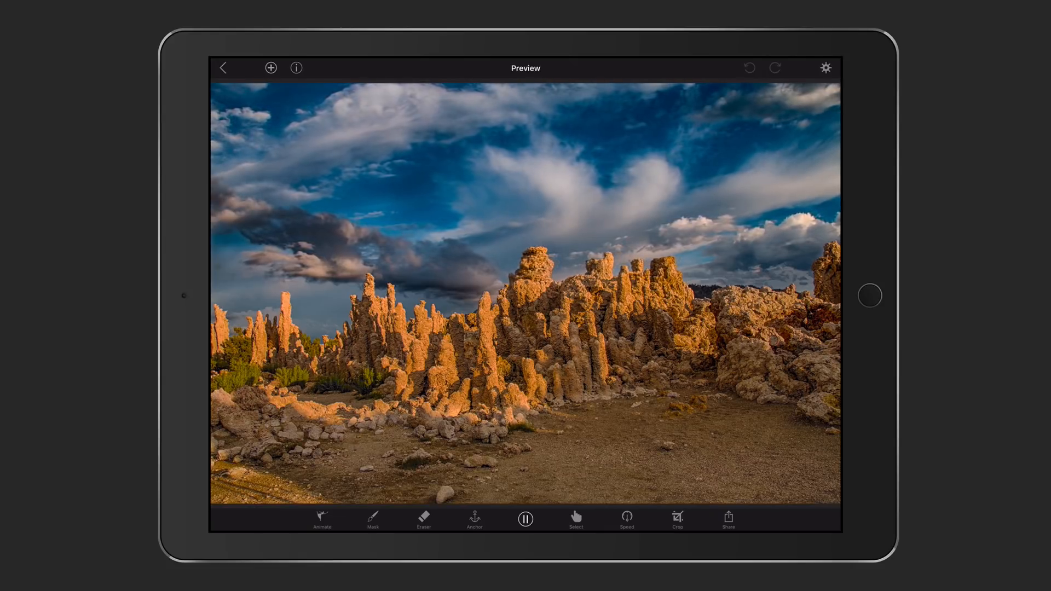
pyautogui.click(474, 519)
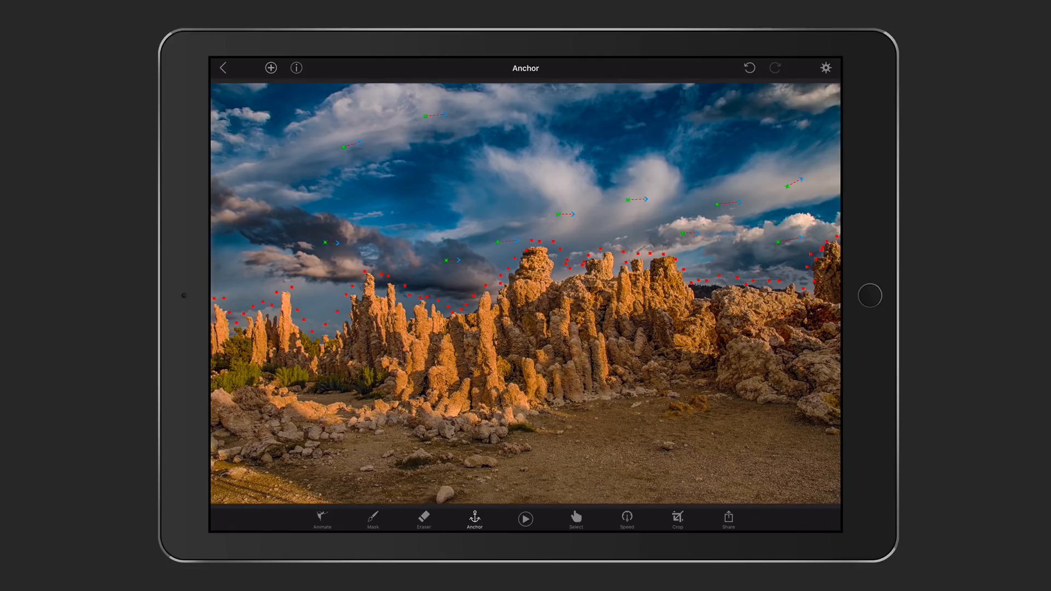
pyautogui.click(524, 517)
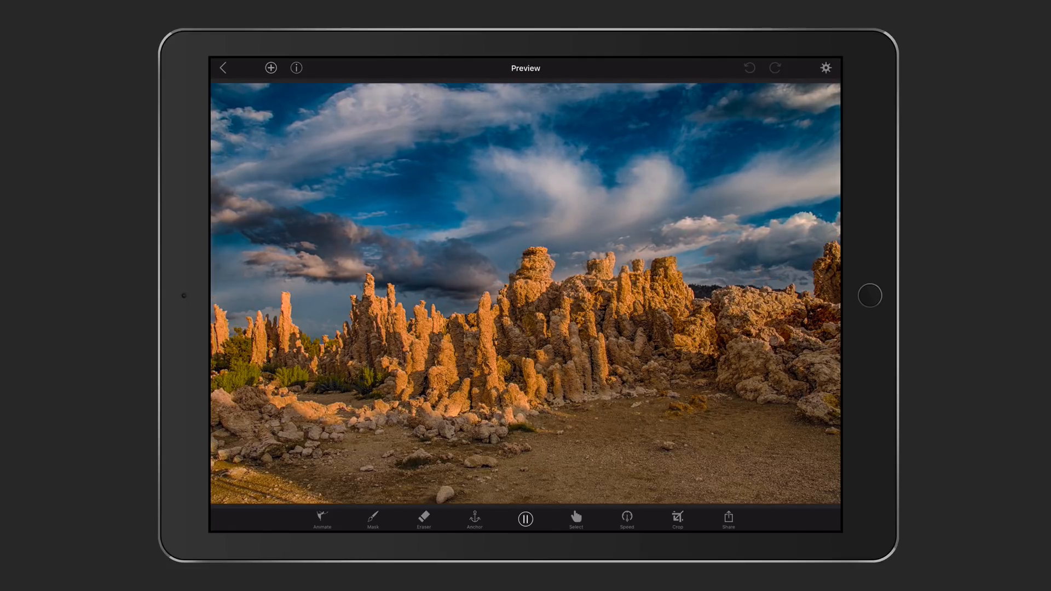
pyautogui.click(474, 518)
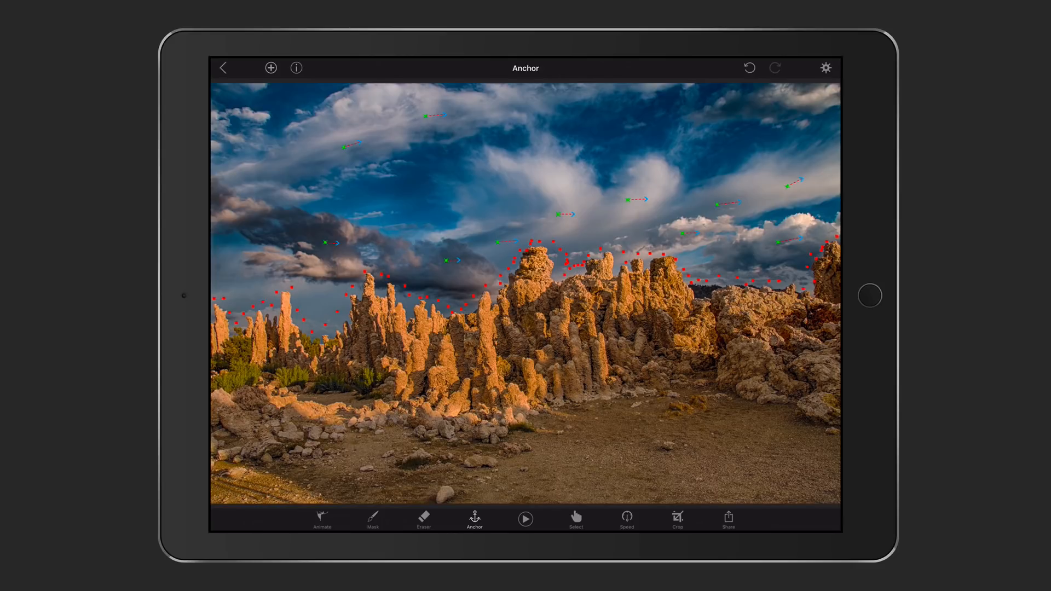
pyautogui.click(526, 519)
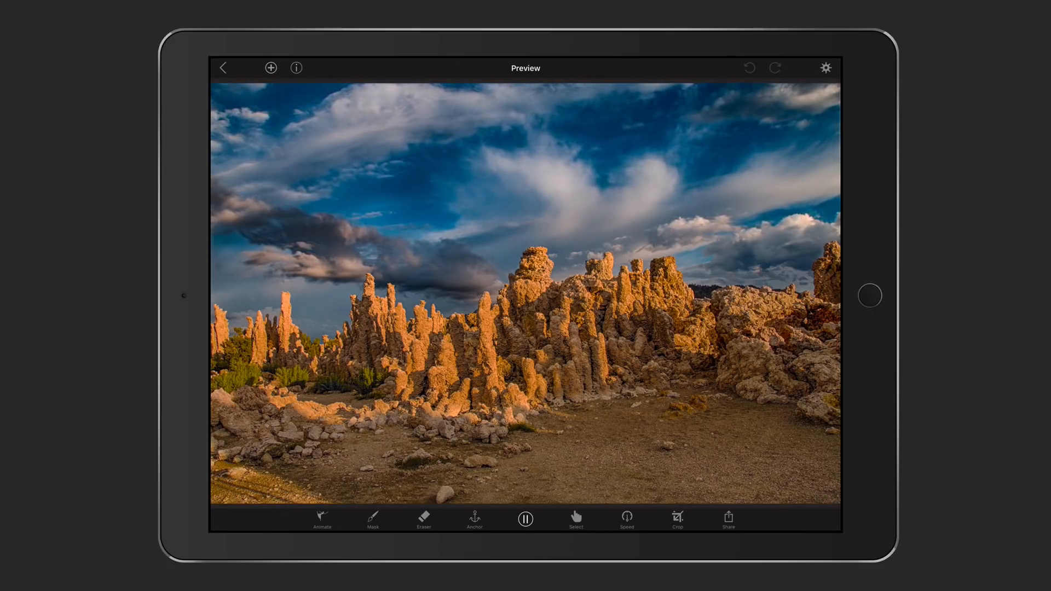
pyautogui.click(475, 521)
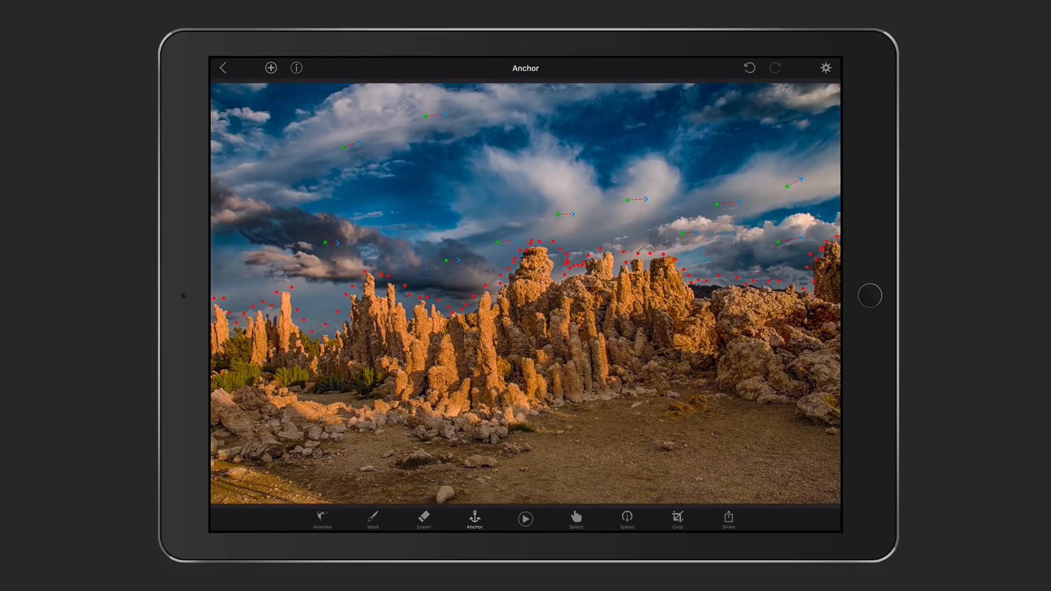
# Select the two jittery motion arrows over the right-hand clouds.
pyautogui.click(575, 521)
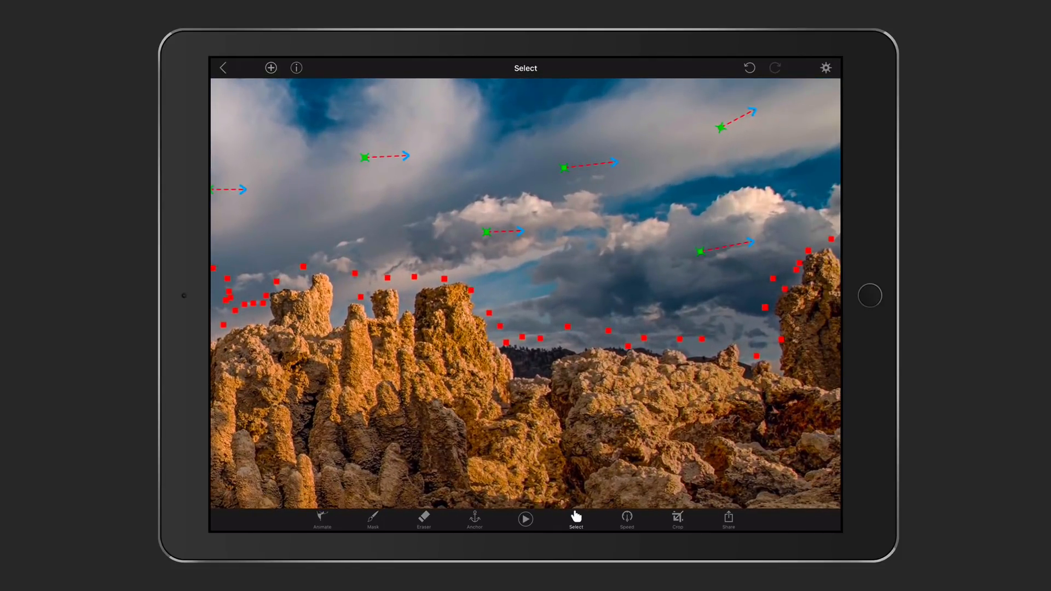
pyautogui.click(701, 252)
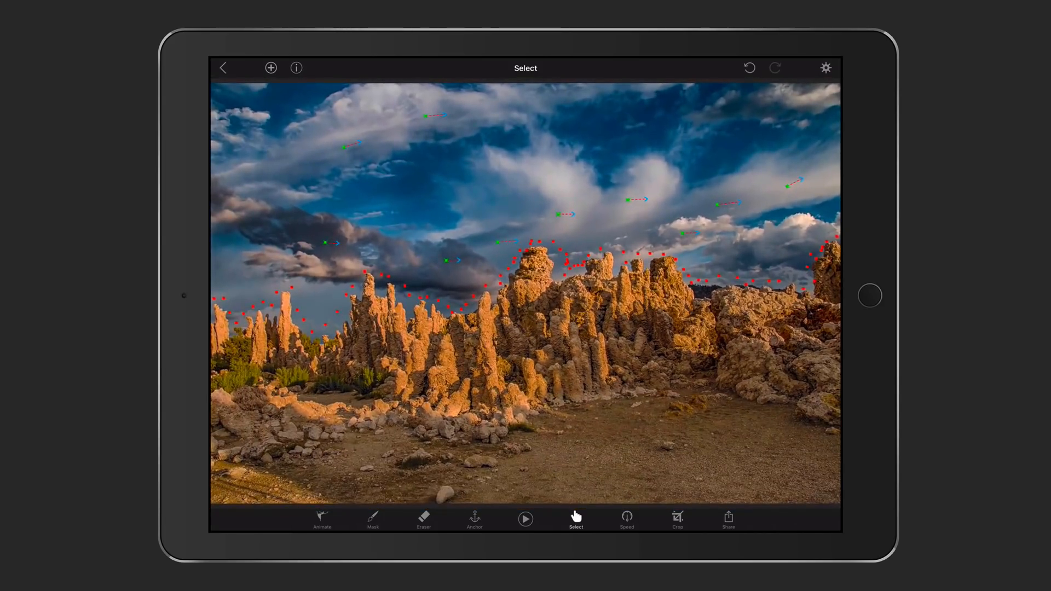
pyautogui.click(525, 518)
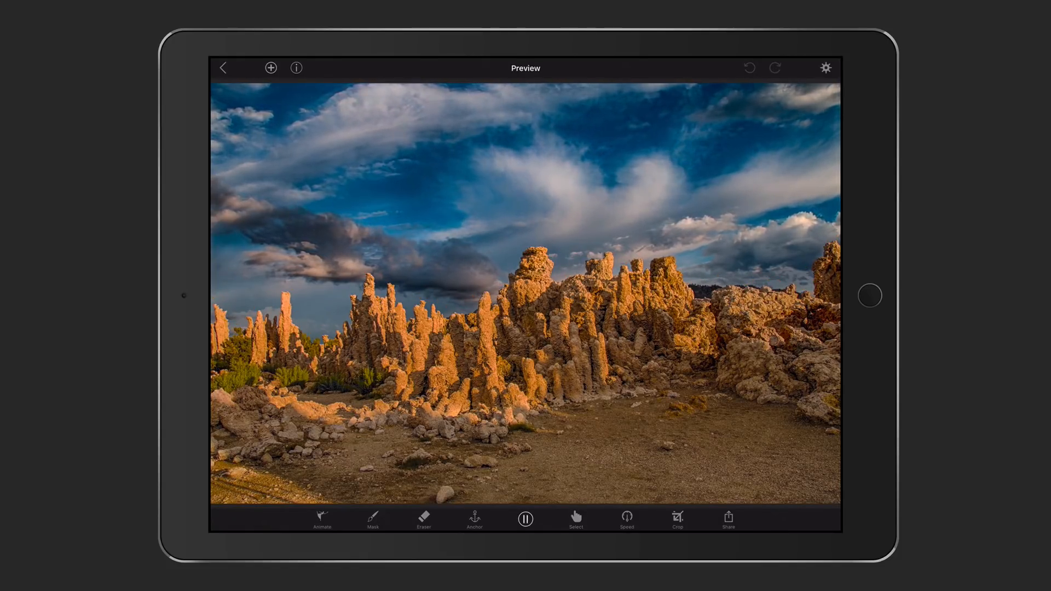
pyautogui.click(575, 518)
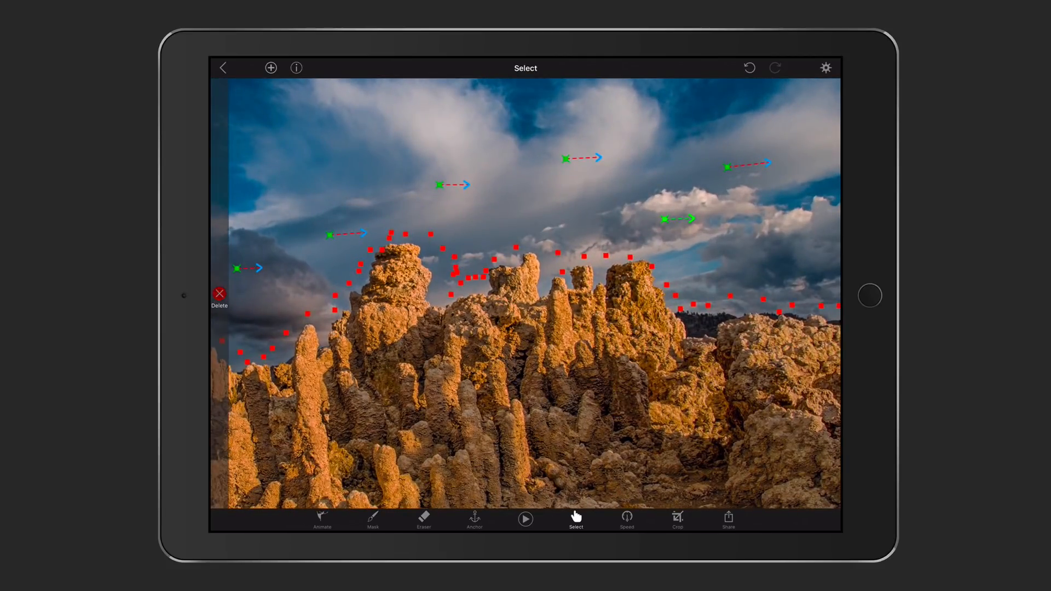
# Delete the selected arrows and replay the revised sky animation.
pyautogui.click(526, 519)
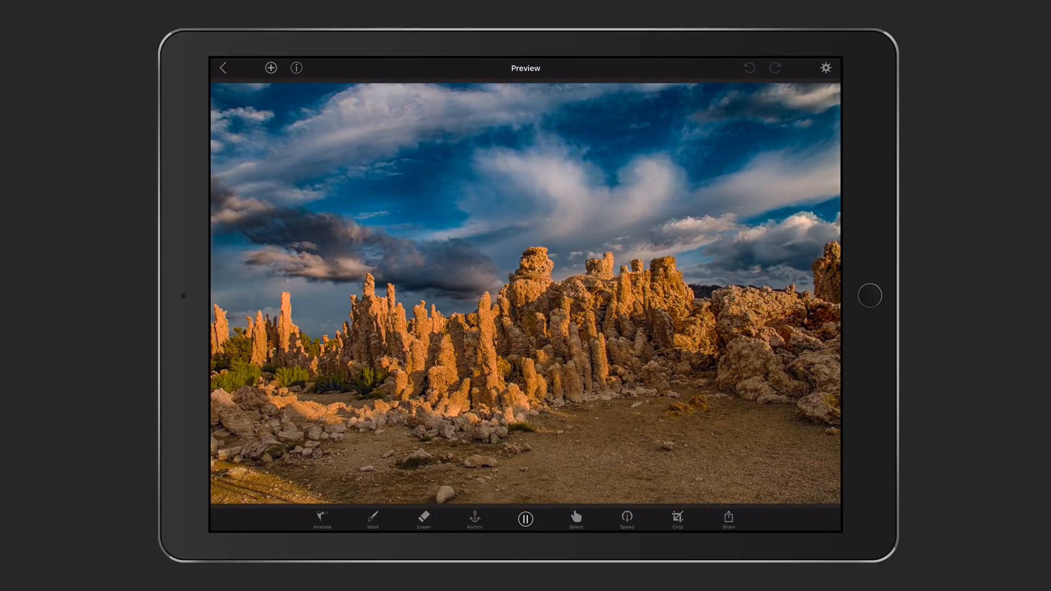
pyautogui.click(575, 519)
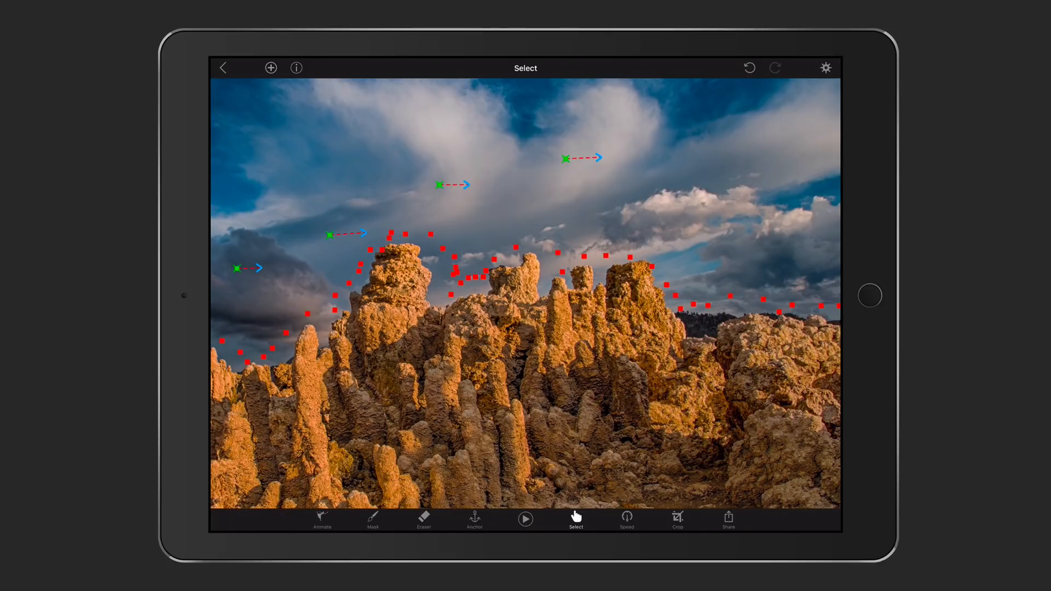
pyautogui.click(525, 518)
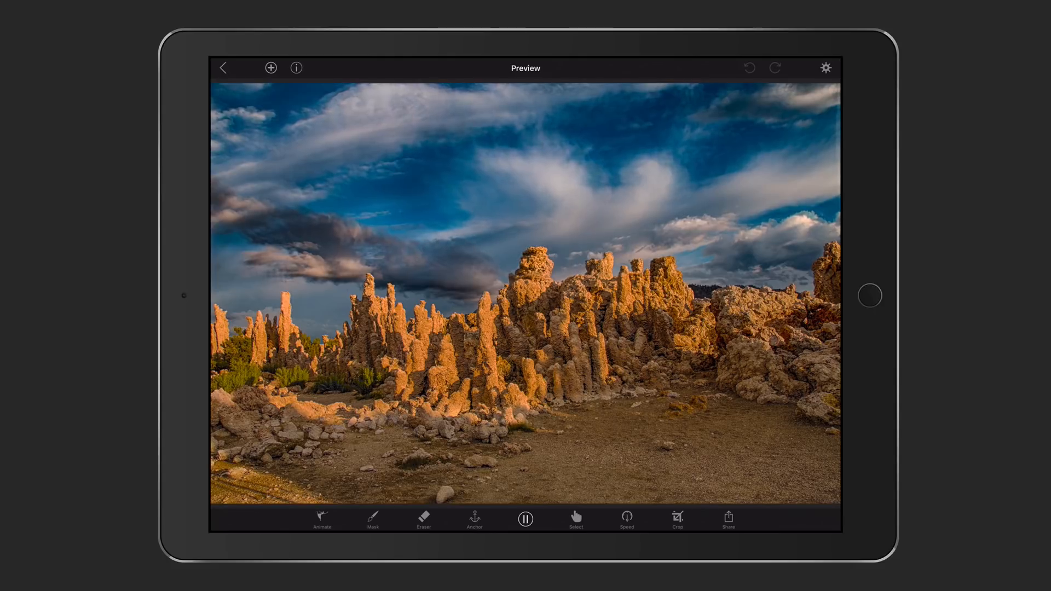
# Try animation speeds from 6.5 down to 1.1, leaving it at 1.0.
pyautogui.click(626, 524)
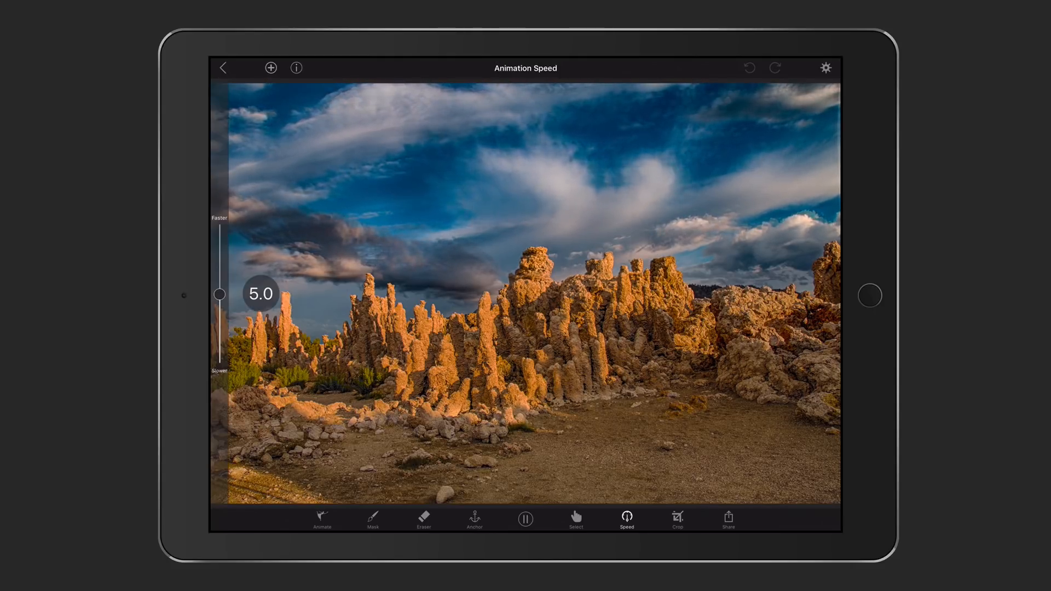
pyautogui.moveTo(219, 293); pyautogui.dragTo(219, 315)
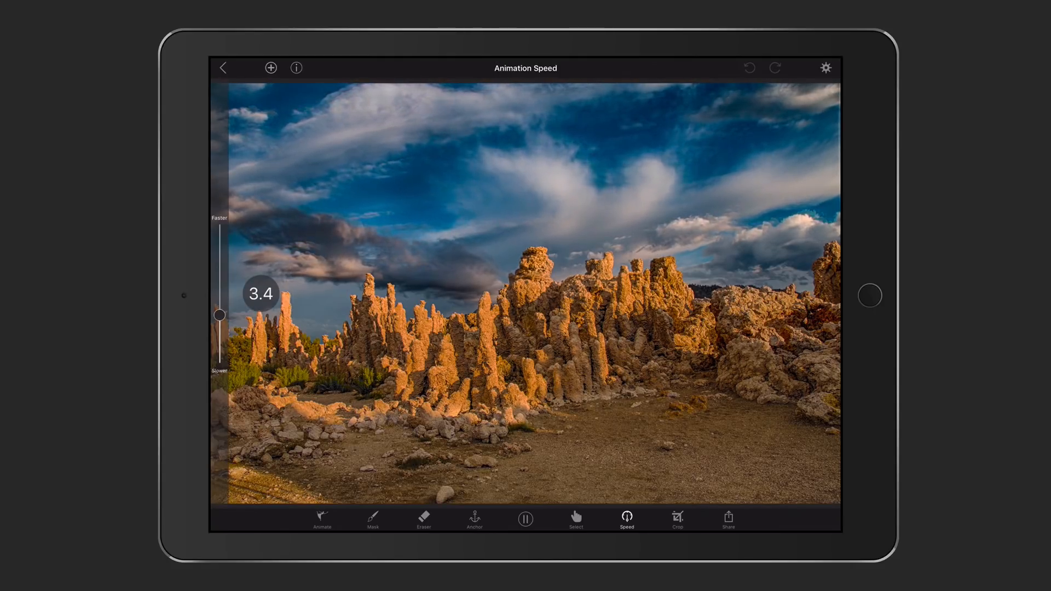
pyautogui.moveTo(219, 315); pyautogui.dragTo(219, 331)
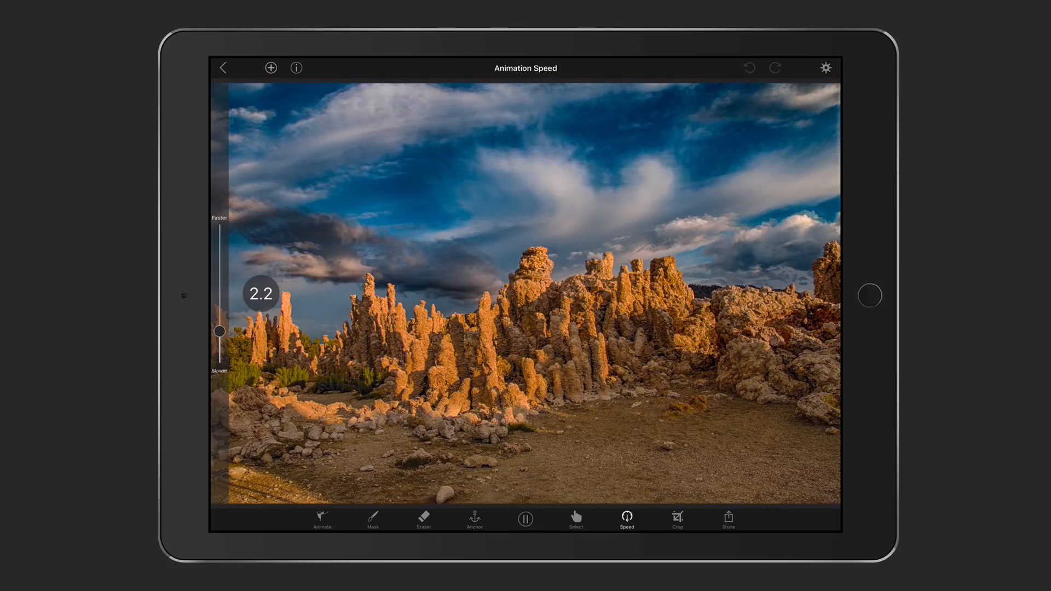
pyautogui.moveTo(220, 330); pyautogui.dragTo(220, 346)
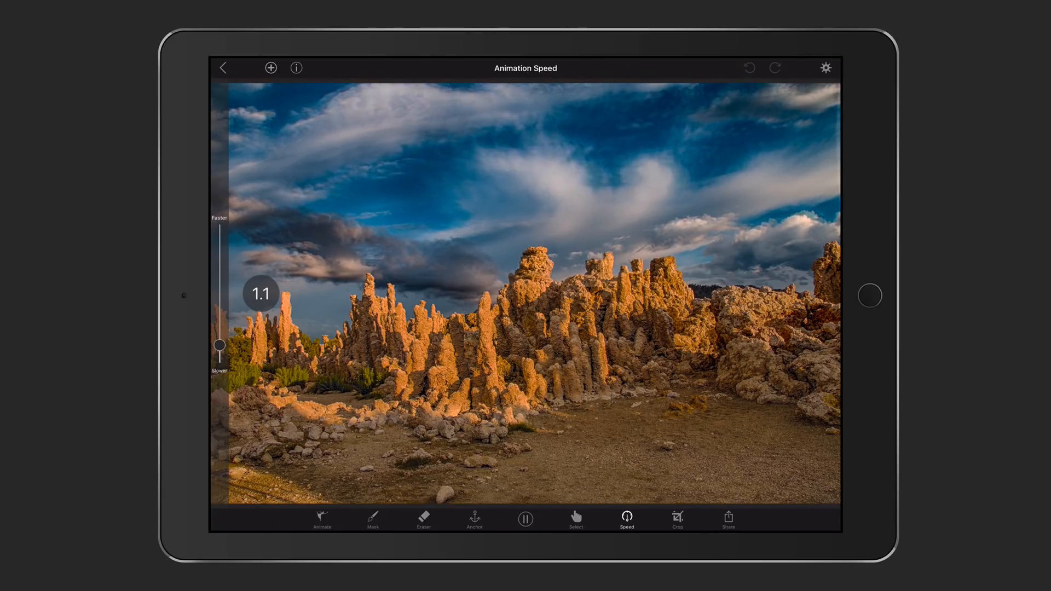
pyautogui.moveTo(219, 347); pyautogui.dragTo(219, 297)
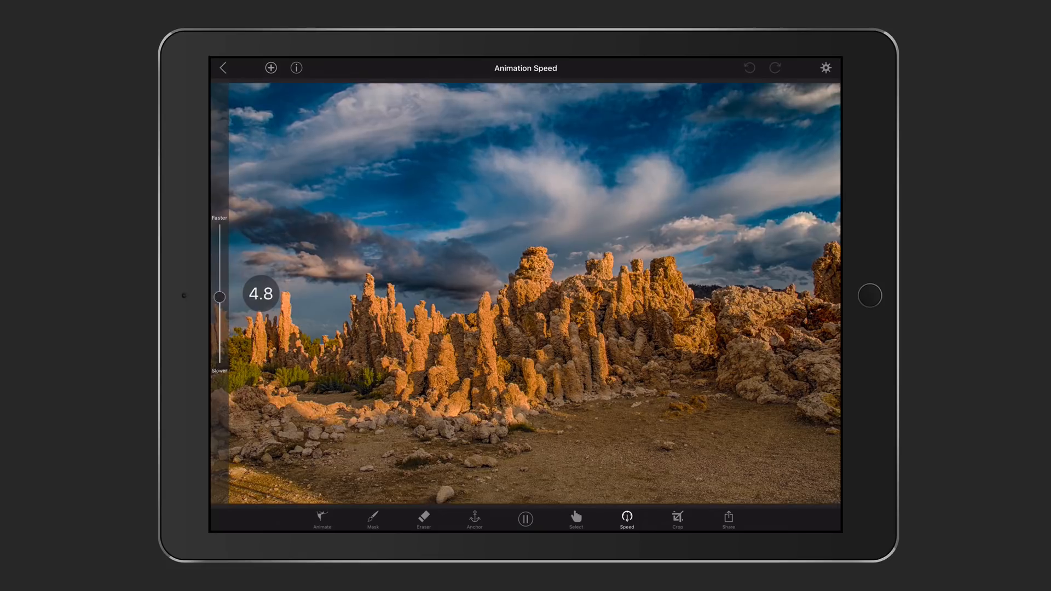
pyautogui.moveTo(219, 297); pyautogui.dragTo(219, 276)
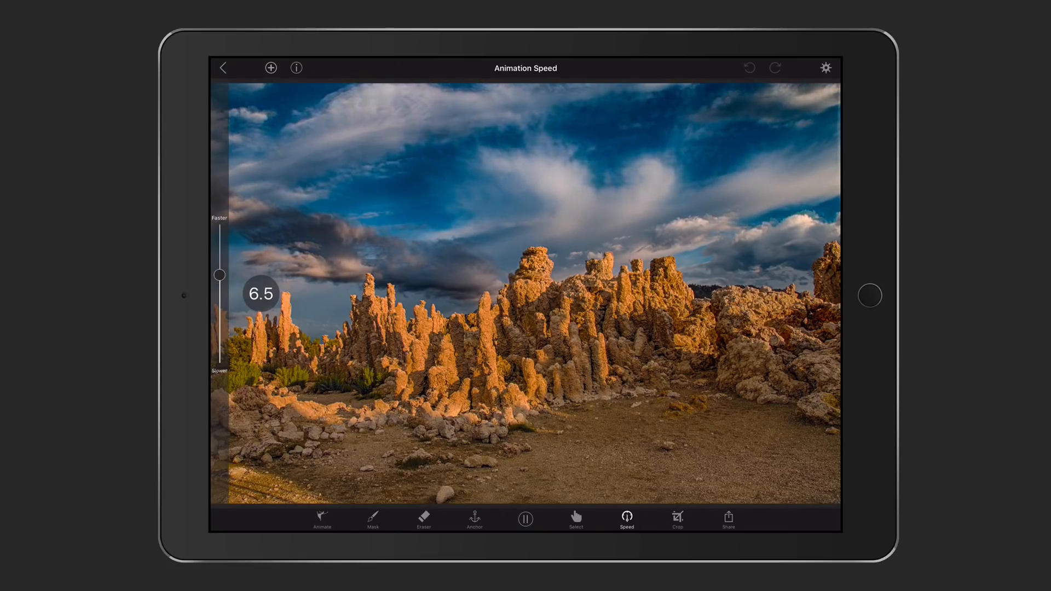
pyautogui.moveTo(219, 274); pyautogui.dragTo(219, 316)
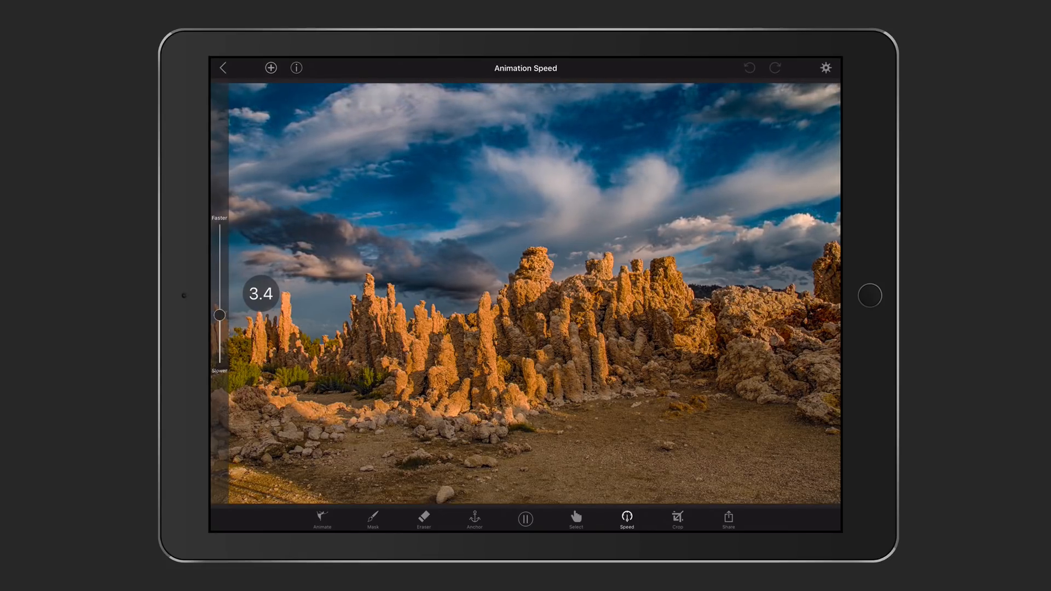
pyautogui.moveTo(220, 315); pyautogui.dragTo(220, 346)
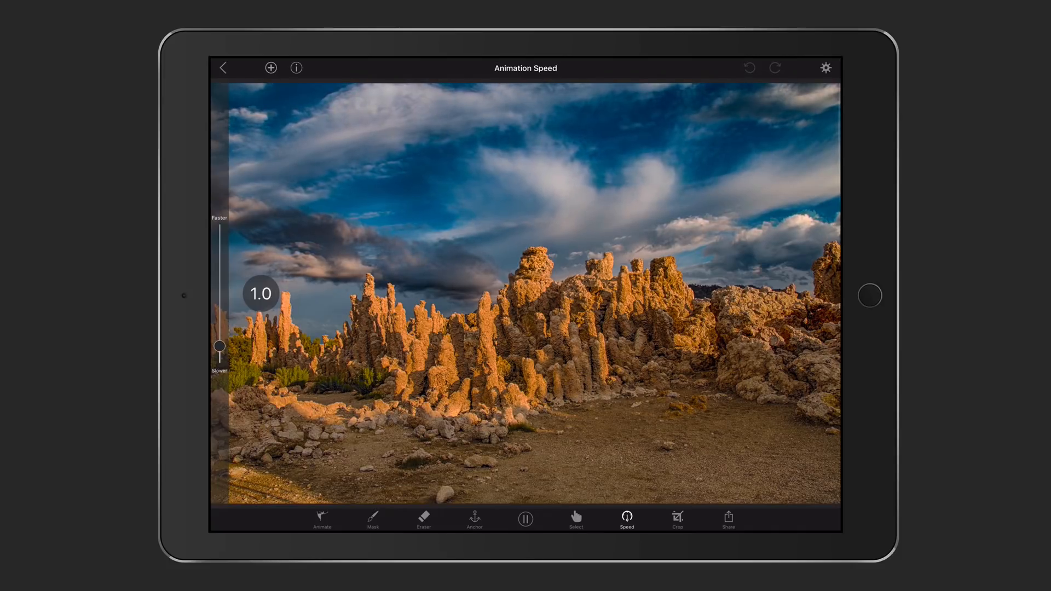
pyautogui.click(575, 521)
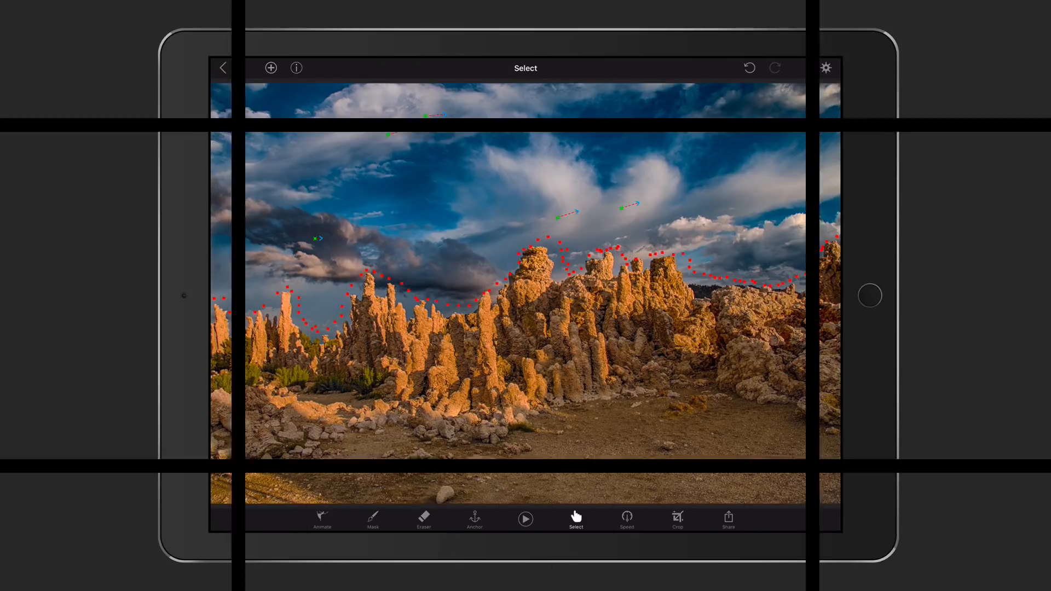
# Preview the slowed sky animation and return to the Animate arrow tool.
pyautogui.click(322, 522)
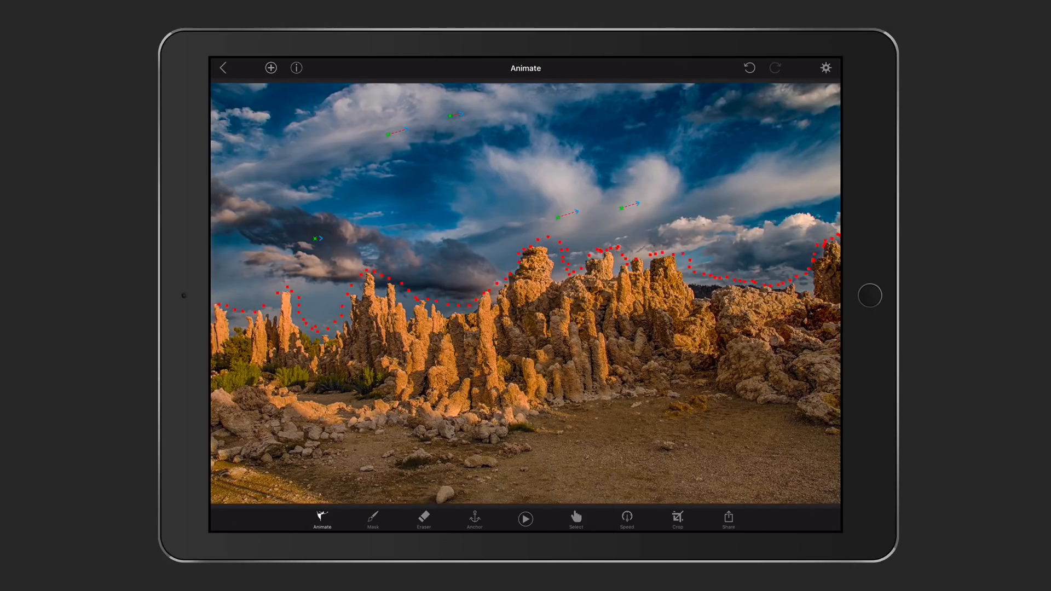
pyautogui.click(525, 518)
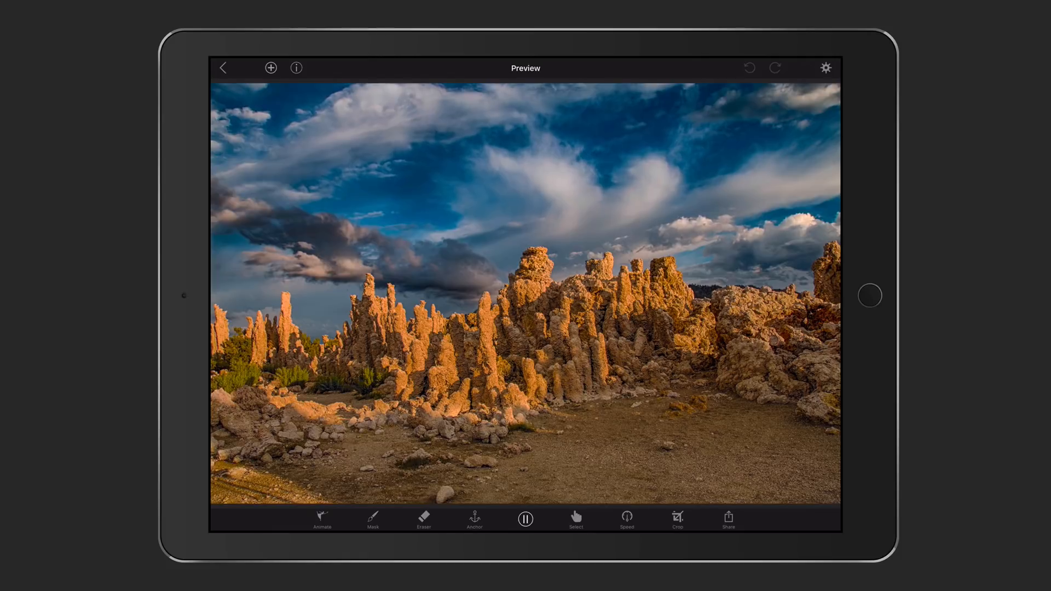
pyautogui.click(322, 521)
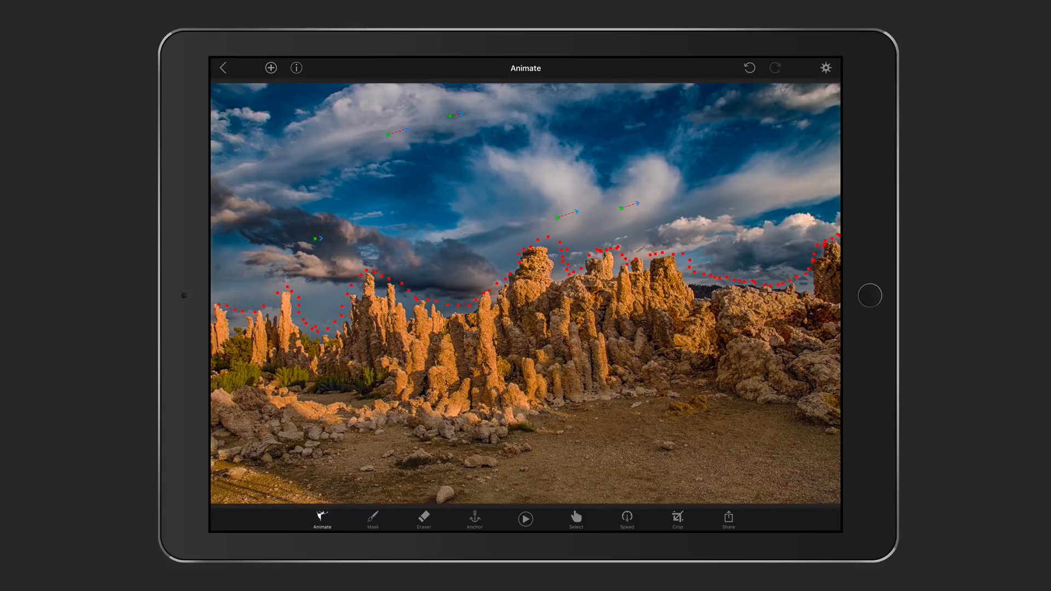
# Review the crop presets, keep the full frame, and return to arrow selection.
pyautogui.click(677, 522)
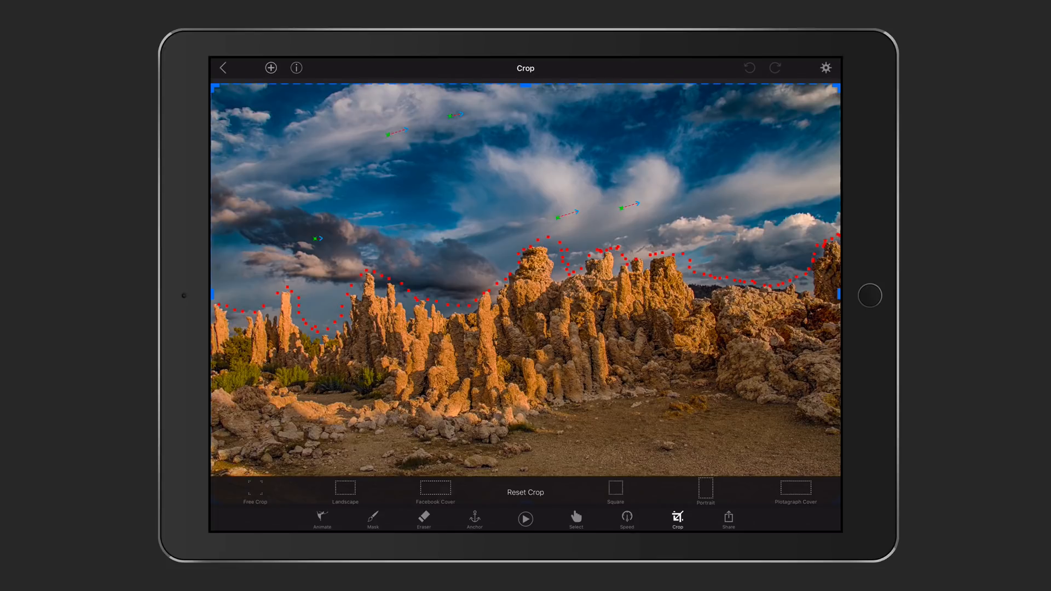
pyautogui.click(574, 518)
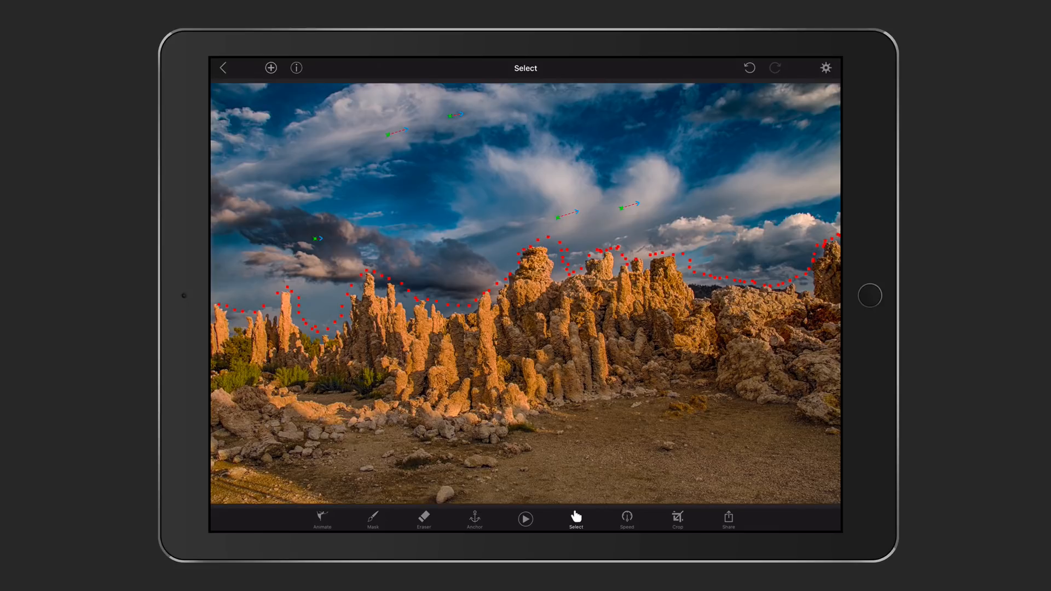
pyautogui.click(827, 68)
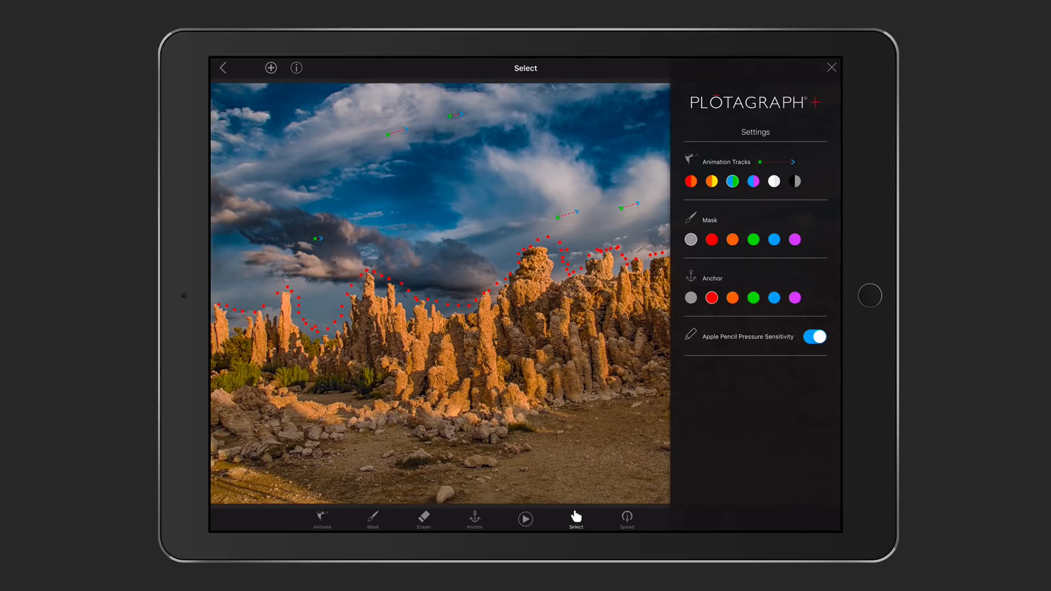
pyautogui.click(826, 68)
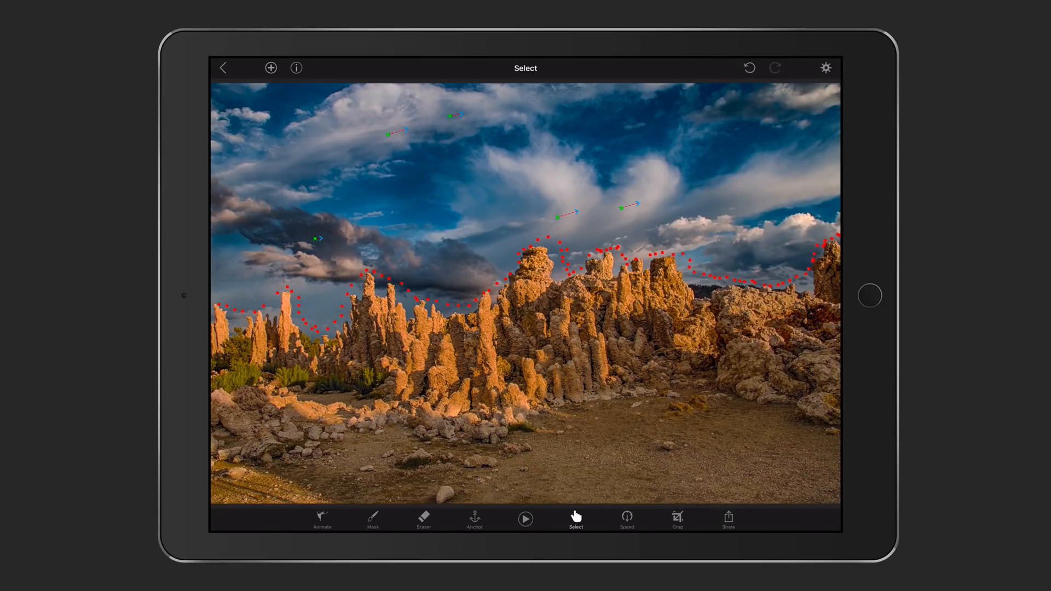
pyautogui.click(728, 518)
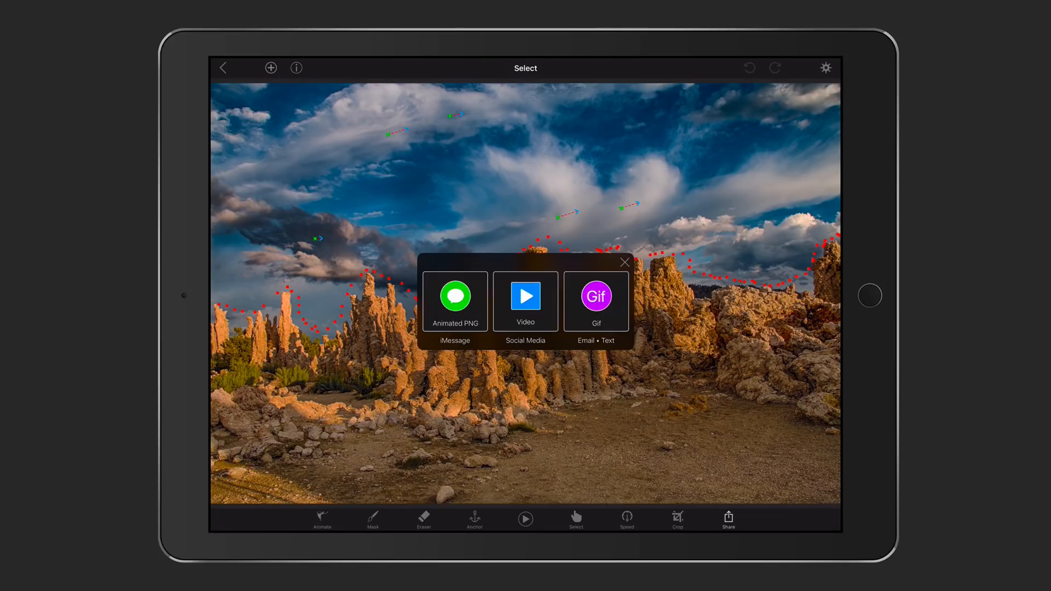
pyautogui.click(624, 262)
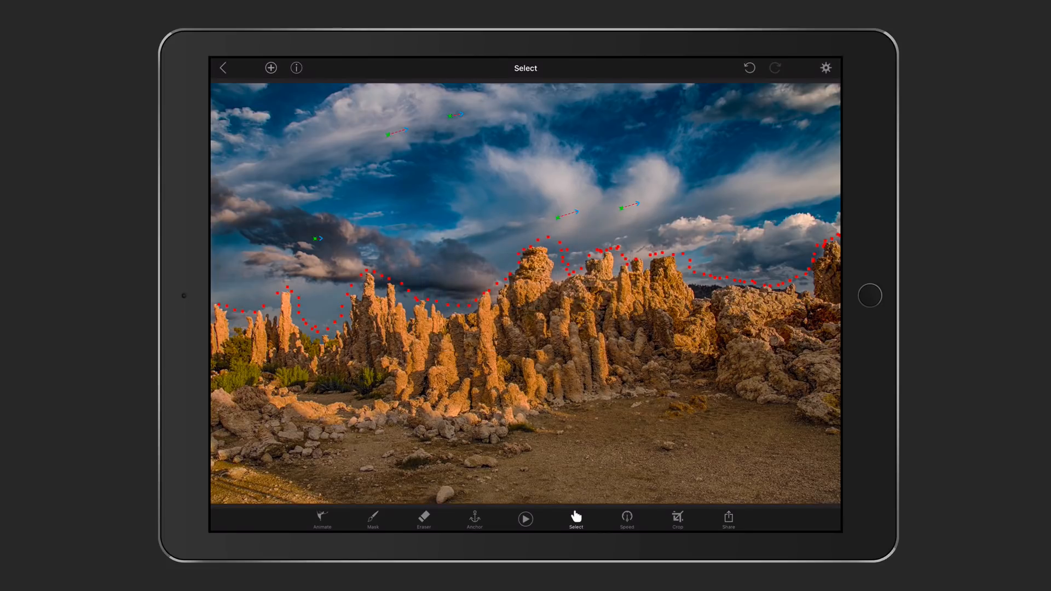